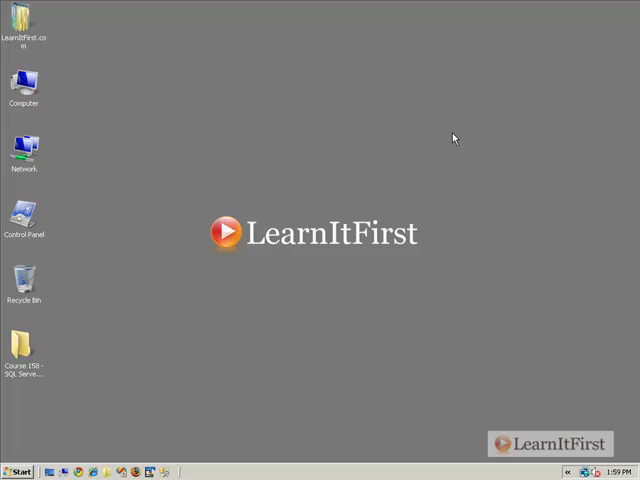
mouse_move(454, 138)
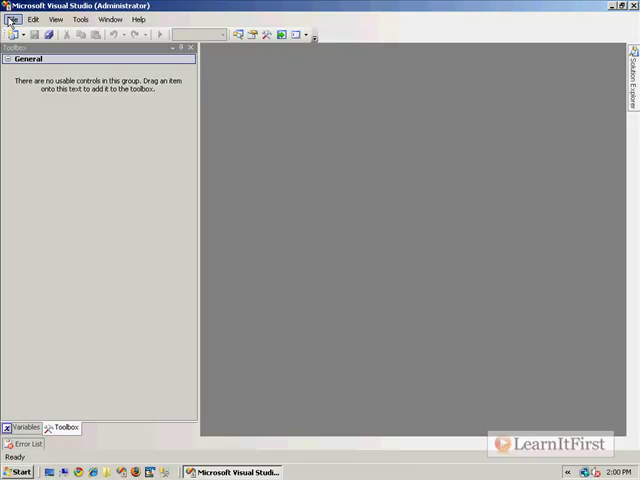
Create a new Integration Services Project named 'Integration Services Project4' from Business Intelligence Projects.
left_click(138, 19)
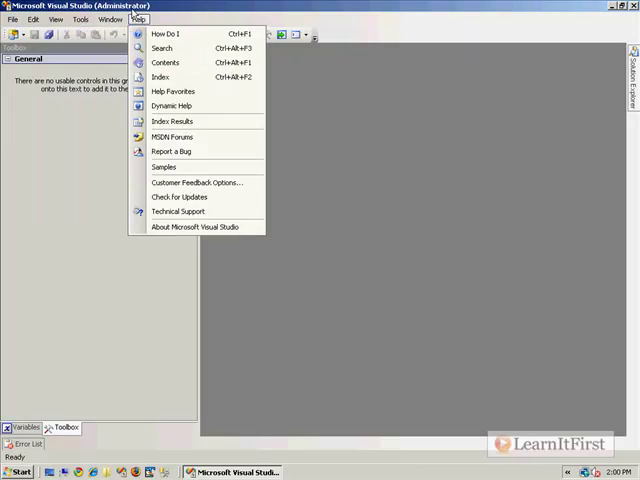
left_click(12, 19)
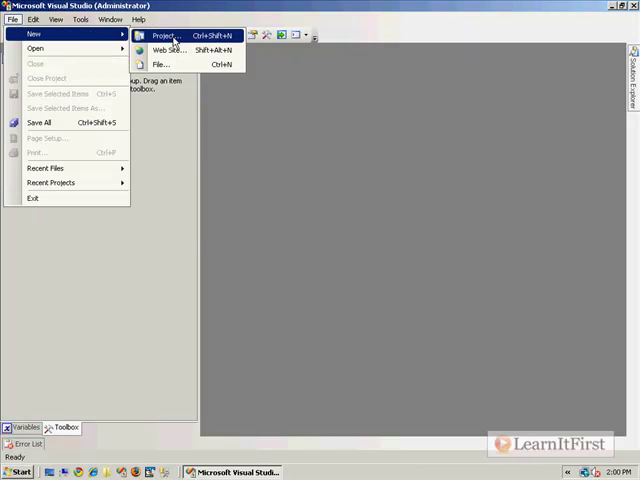
left_click(163, 36)
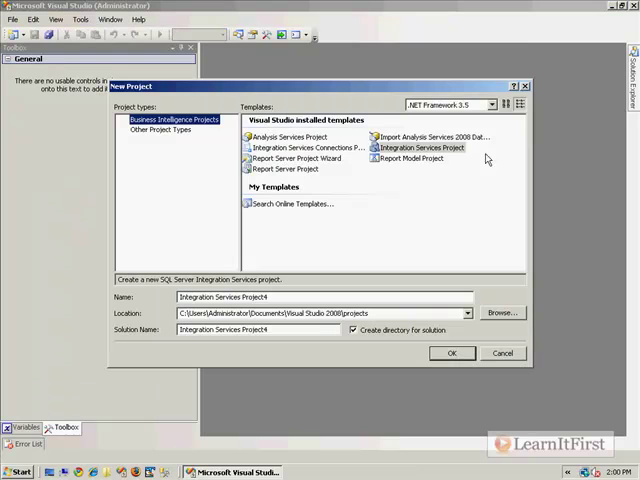
left_click(451, 353)
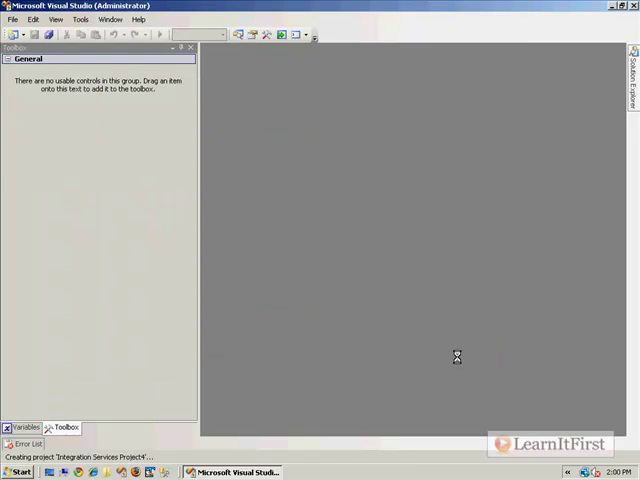